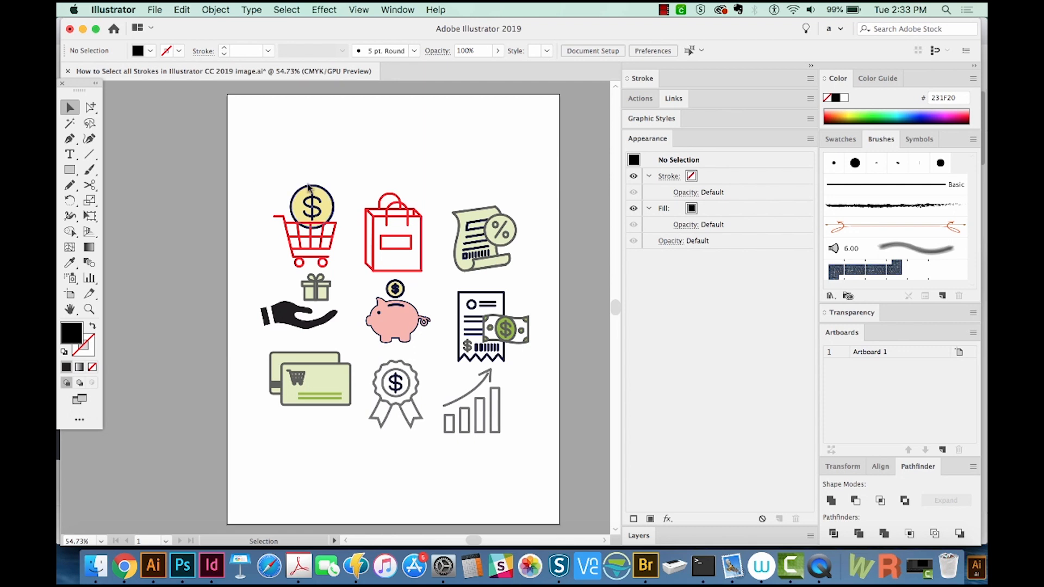
Select the coin icon and every other object sharing its dark stroke colour.
{"action": "left_click", "coordinate": [310, 210]}
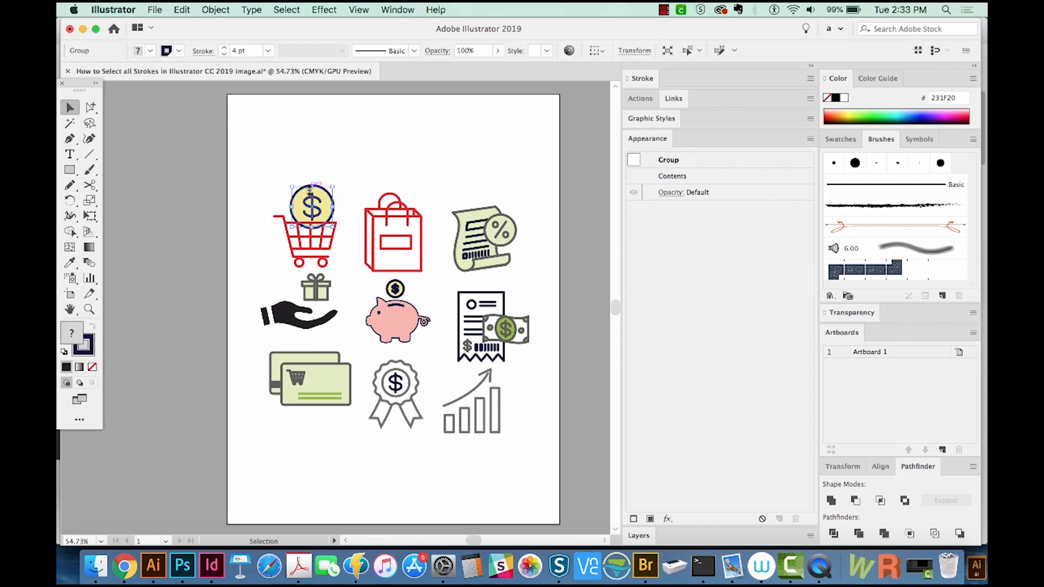
{"action": "left_click", "coordinate": [286, 10]}
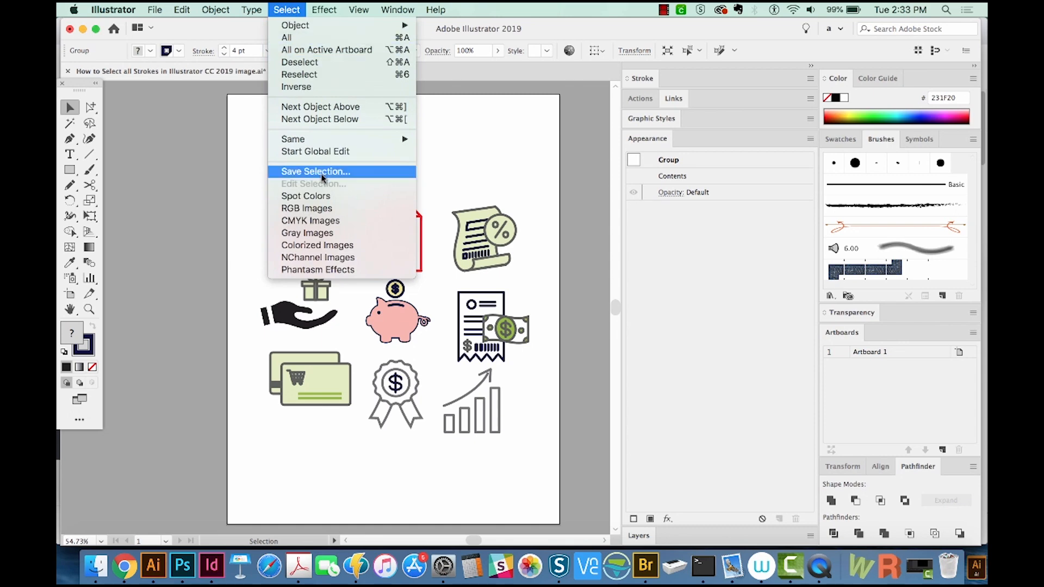
{"action": "mouse_move", "coordinate": [293, 138]}
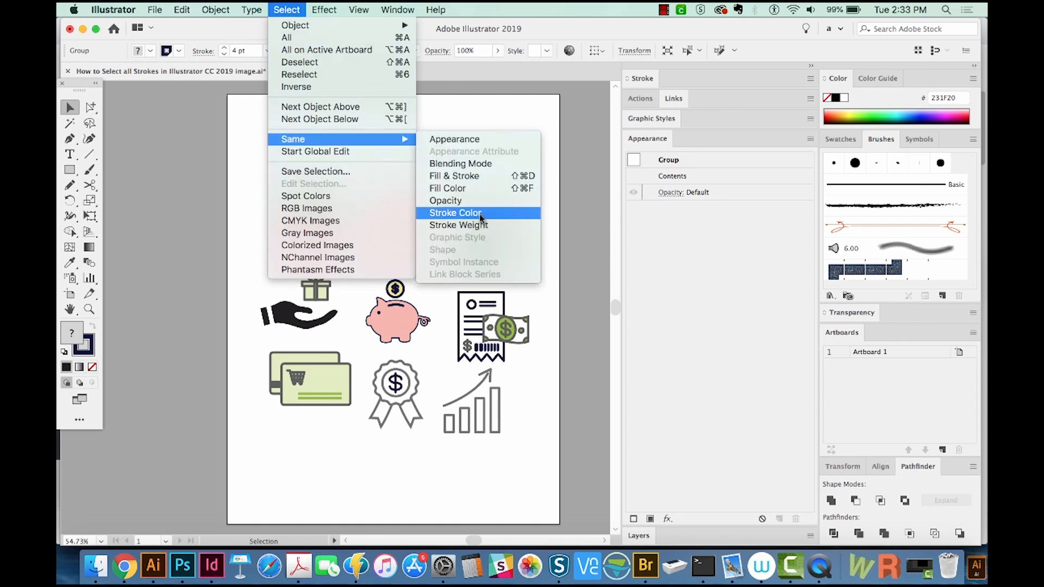
{"action": "left_click", "coordinate": [455, 212]}
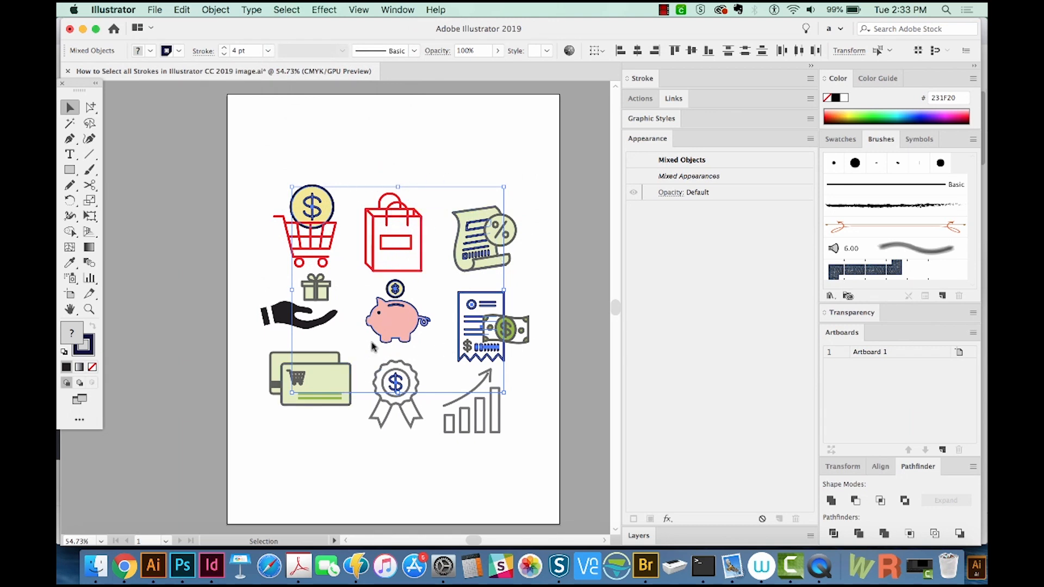
{"action": "mouse_move", "coordinate": [437, 312]}
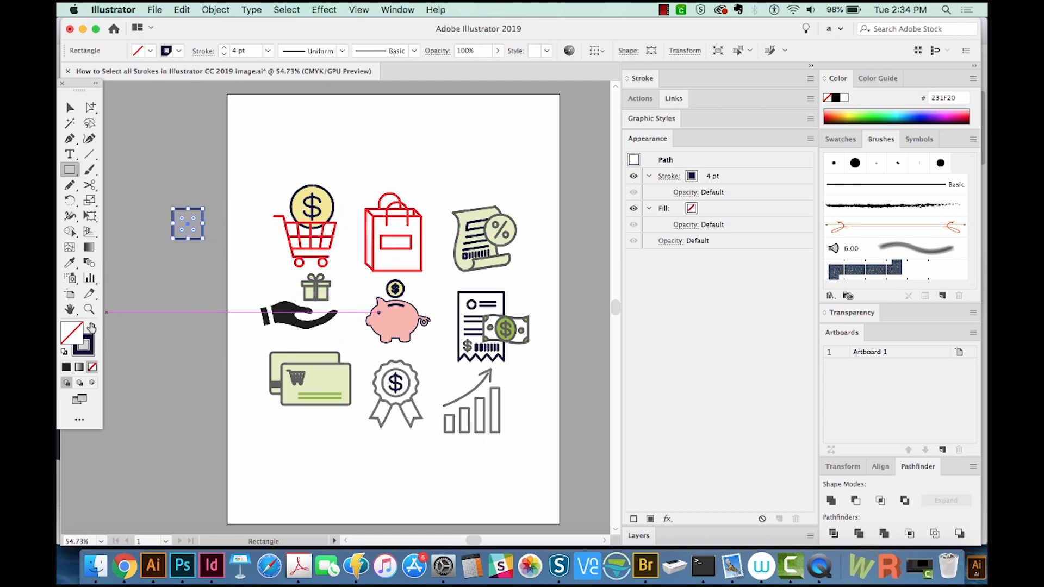
{"action": "mouse_move", "coordinate": [70, 333]}
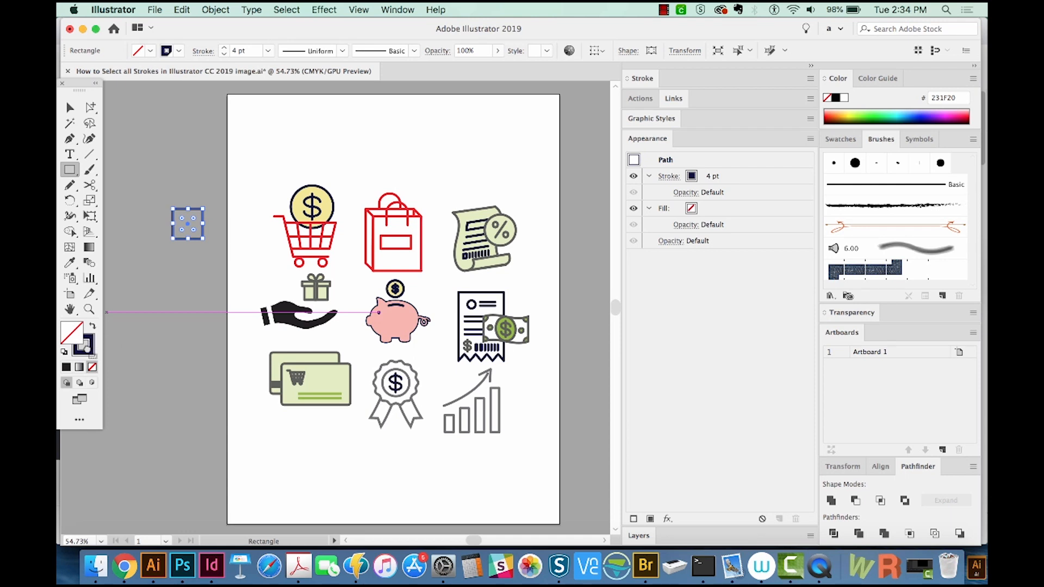
With the new no-fill, no-stroke rectangle beside the artboard, open the Select menu.
{"action": "left_click", "coordinate": [286, 10]}
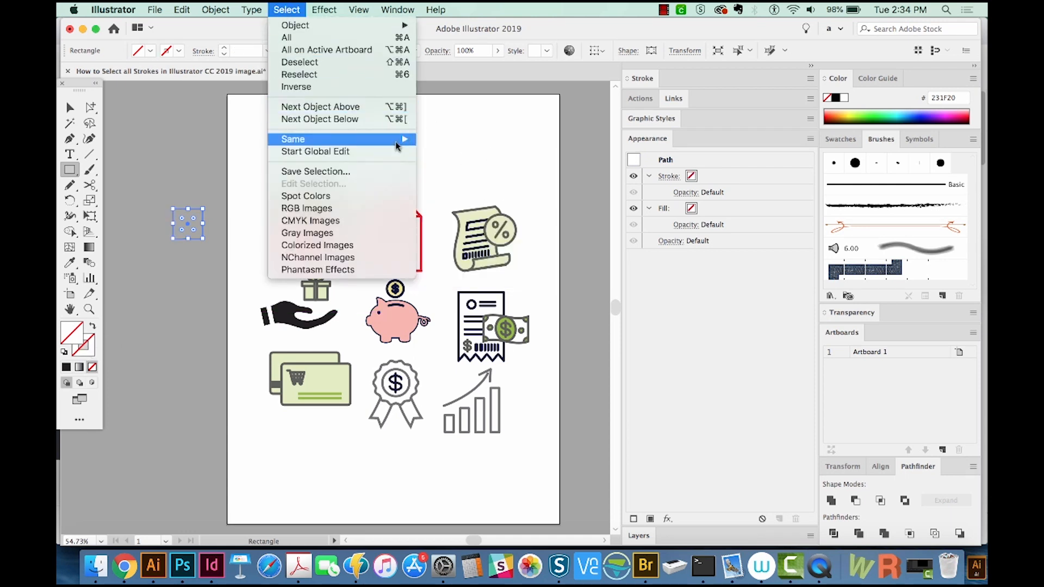
{"action": "mouse_move", "coordinate": [294, 139]}
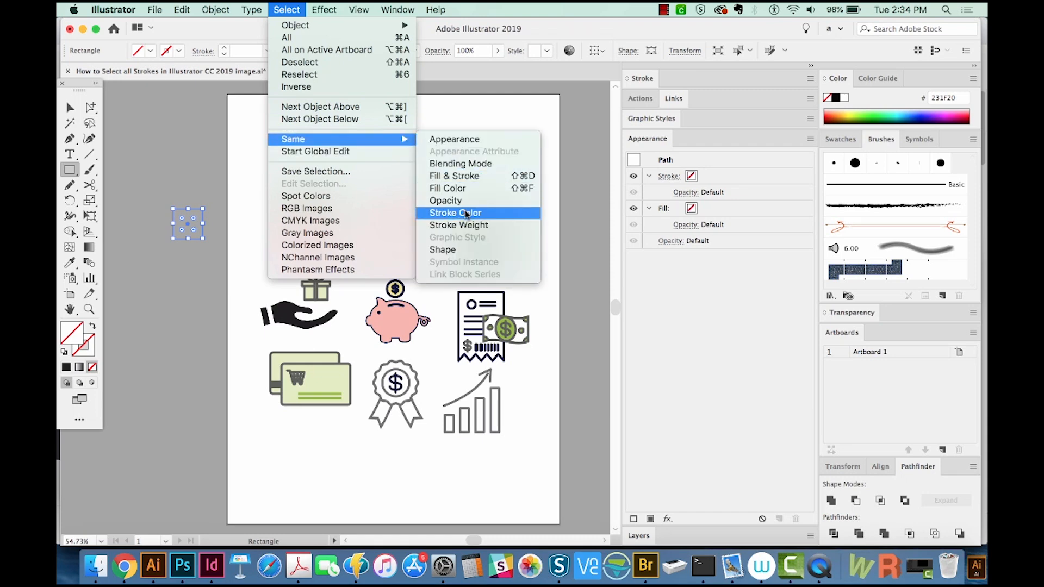
Select all icon artwork matching the rectangle's stroke colour via Select > Same > Stroke Color.
{"action": "left_click", "coordinate": [454, 212]}
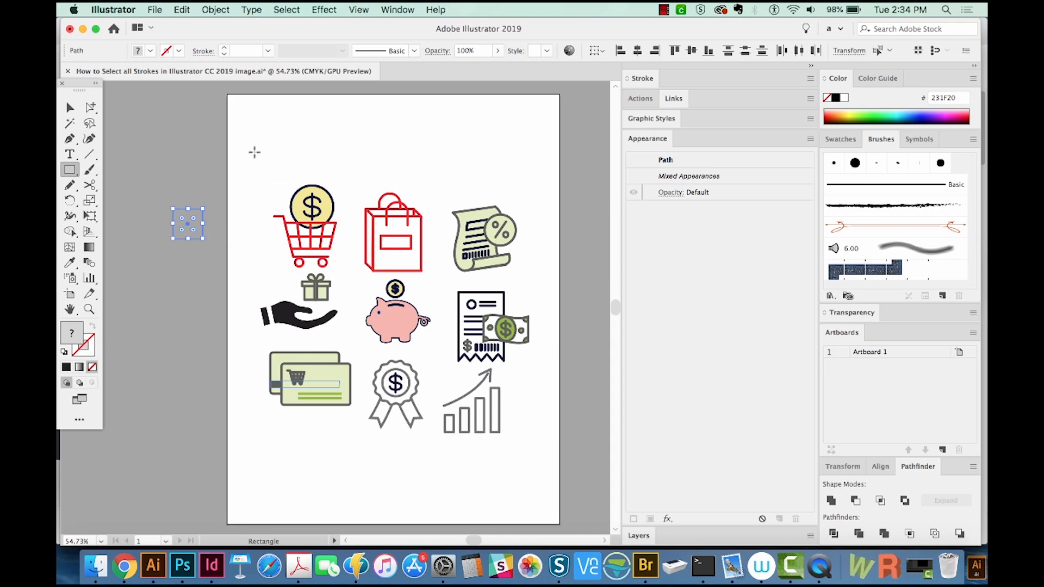
{"action": "left_click", "coordinate": [286, 10]}
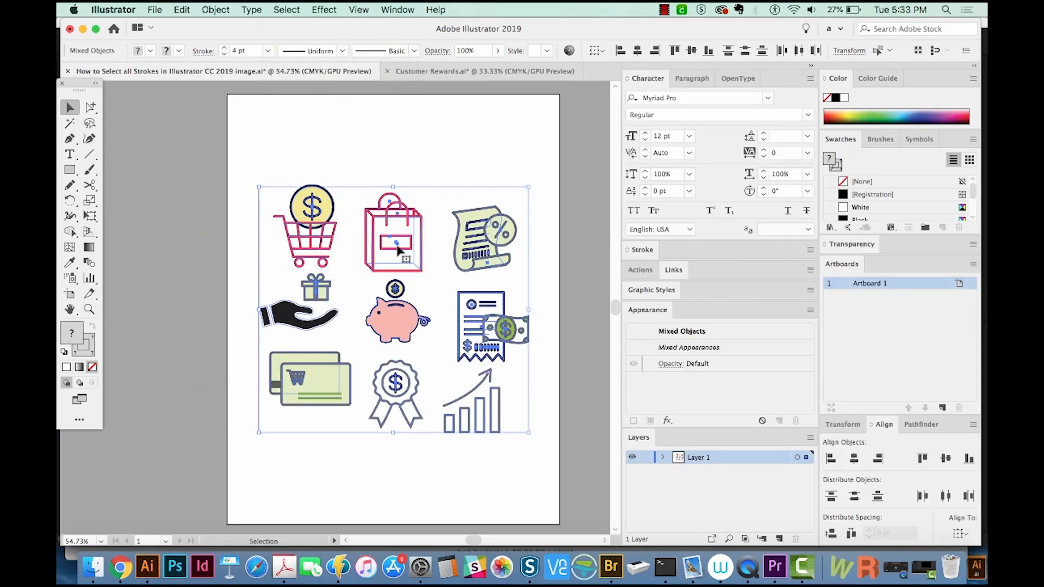
{"action": "mouse_move", "coordinate": [440, 423]}
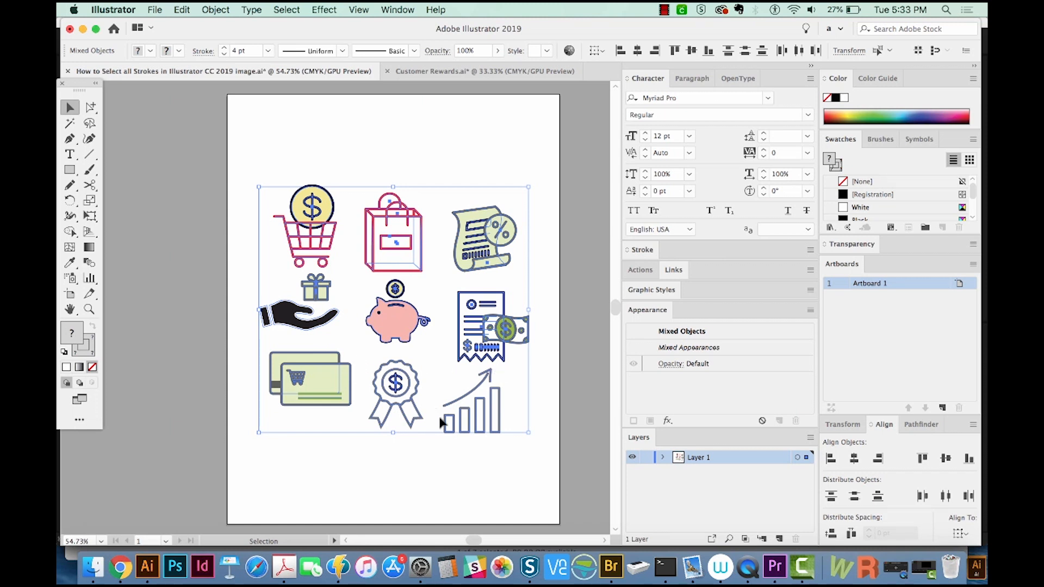
{"action": "mouse_move", "coordinate": [508, 445]}
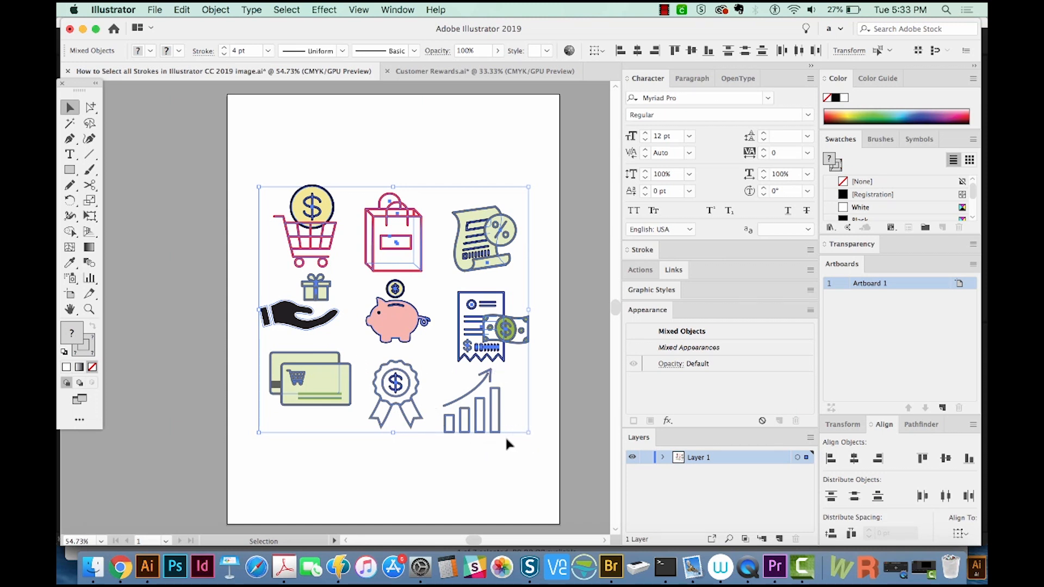
{"action": "mouse_move", "coordinate": [477, 405]}
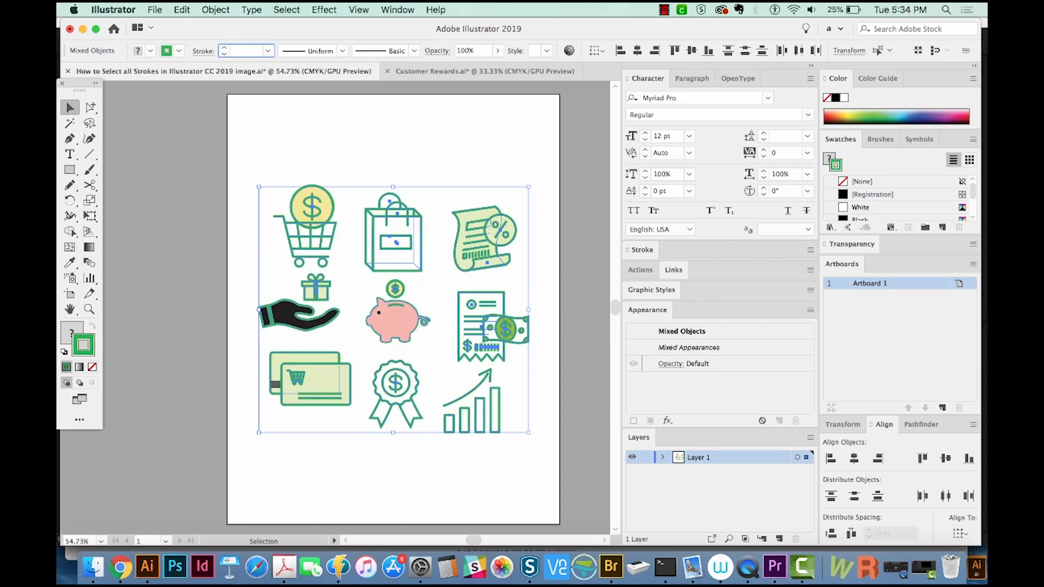
Enter a stroke weight of 4 pt for the green-stroked icons.
{"action": "type", "text": "4"}
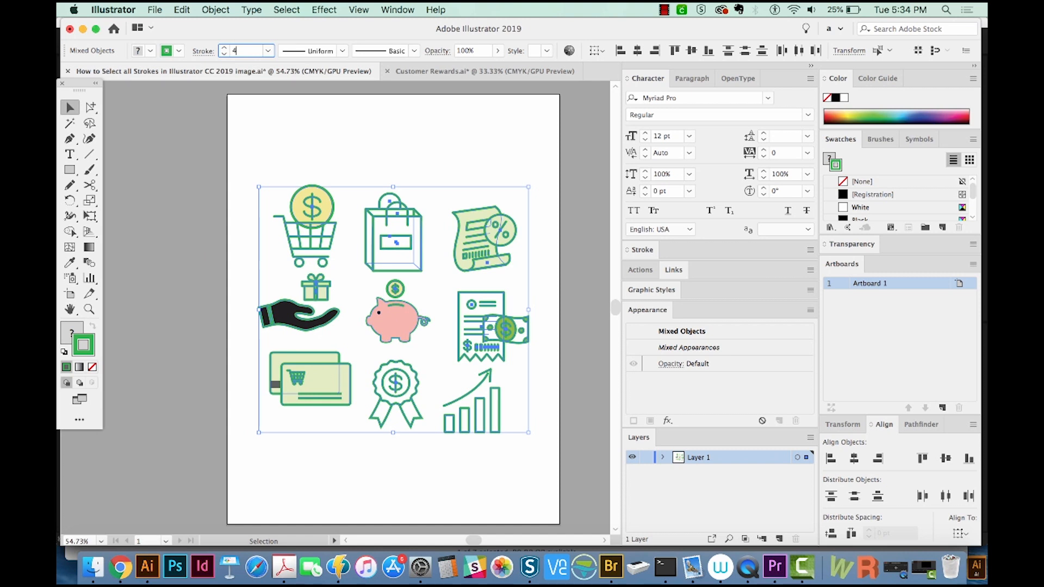